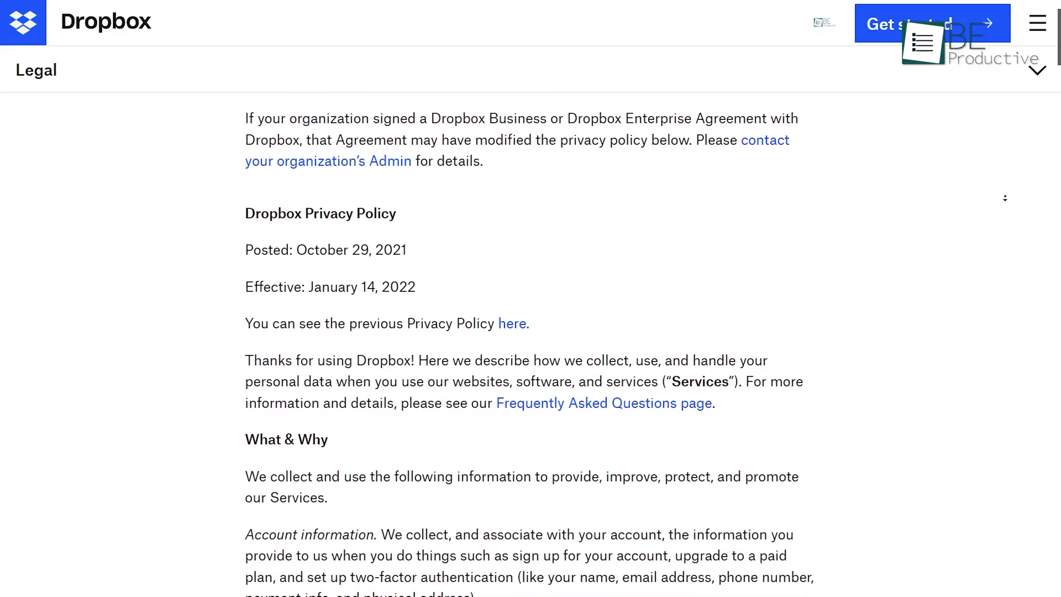
scroll(down, 3)
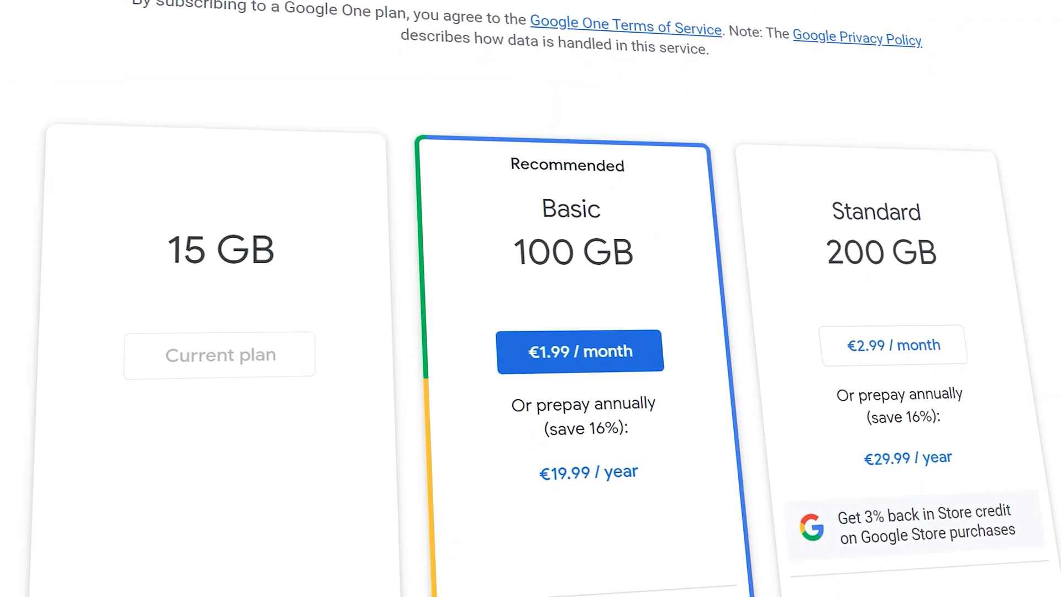
scroll(down, 3)
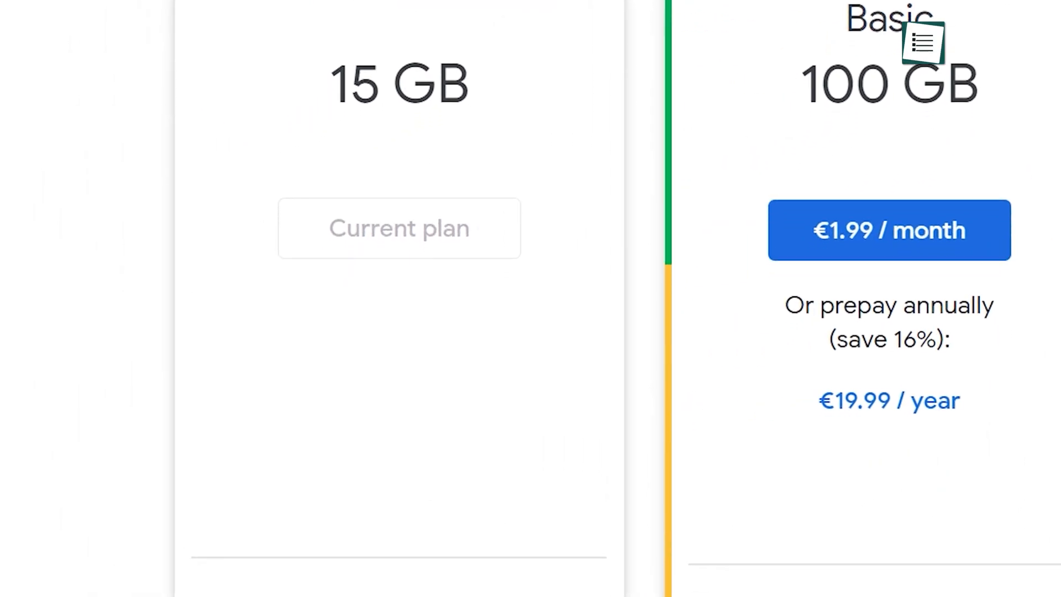
scroll(down, 3)
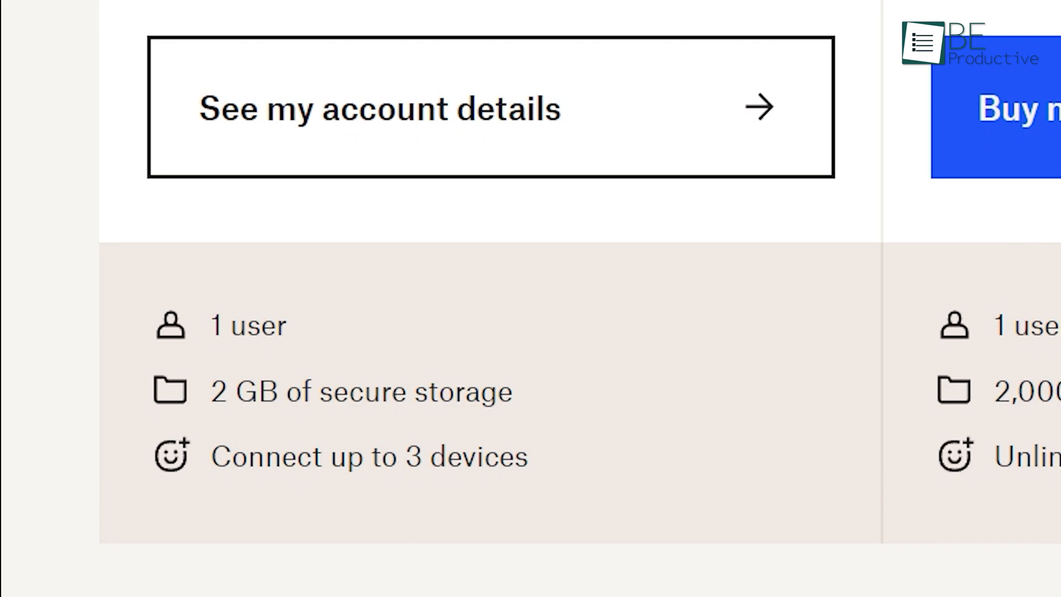
scroll(down, 3)
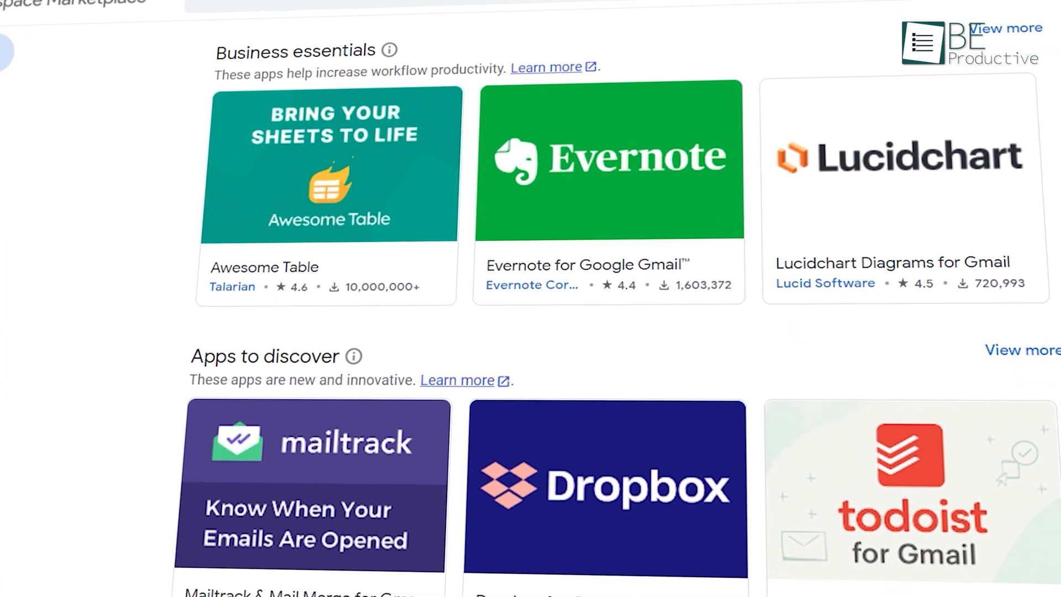
scroll(down, 3)
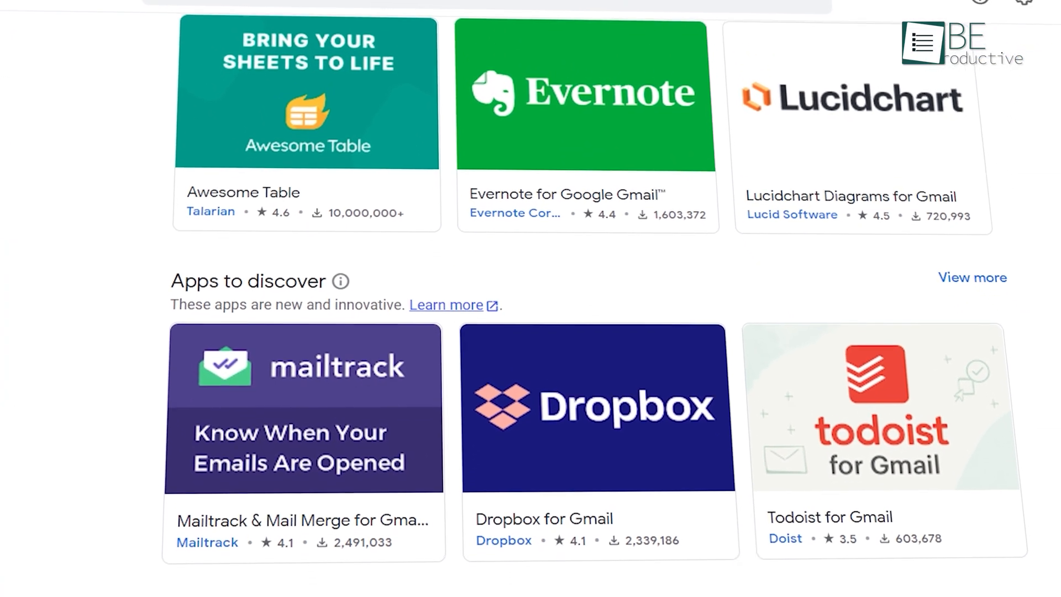